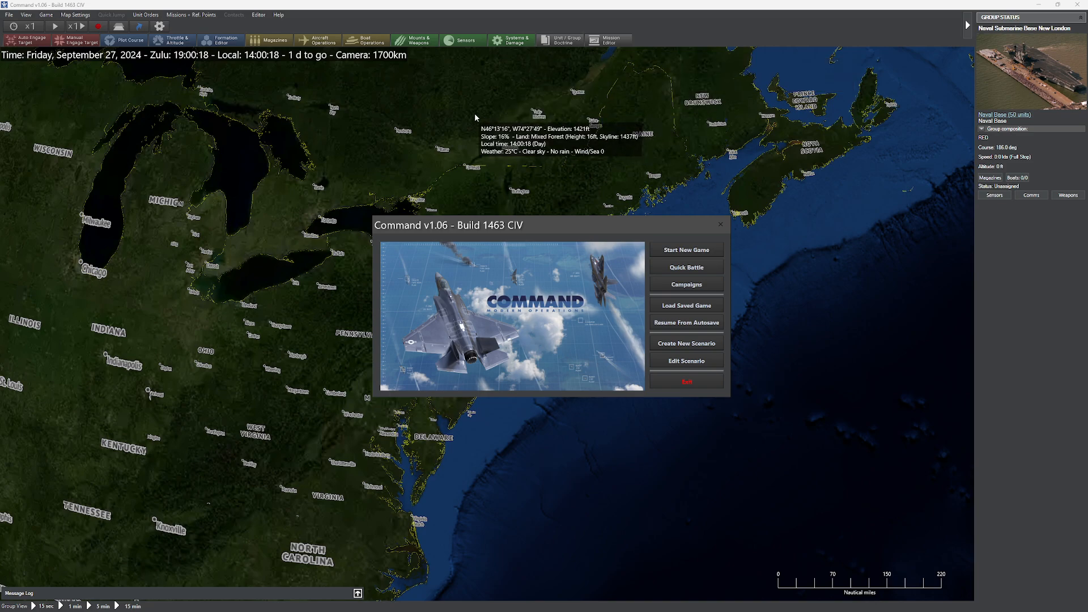
mouse_move(534, 149)
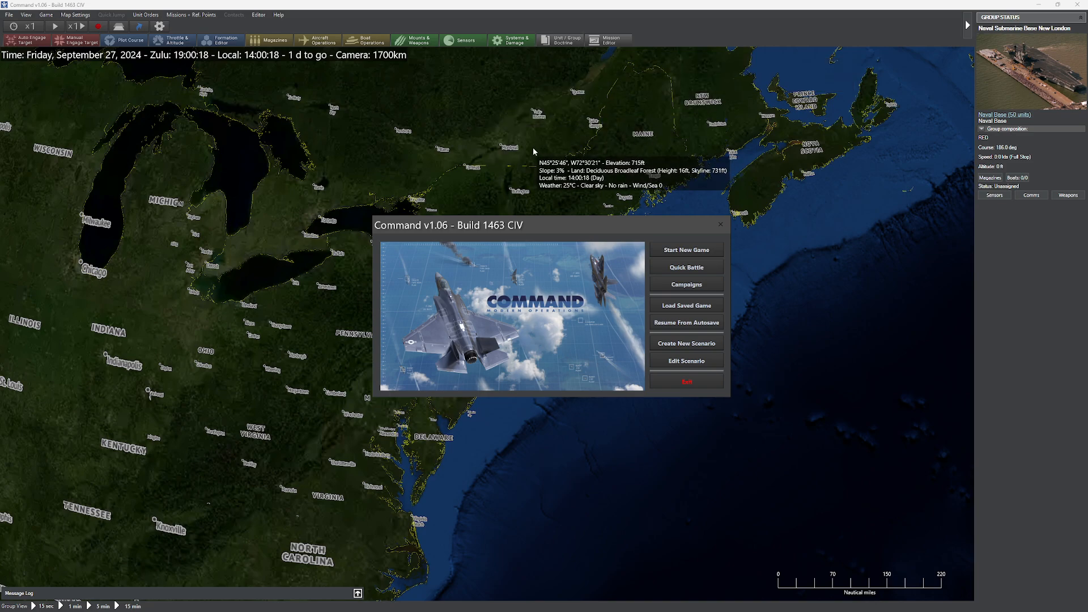
- Load the saved Testa scenario from the Load Saved Game list
left_click(686, 305)
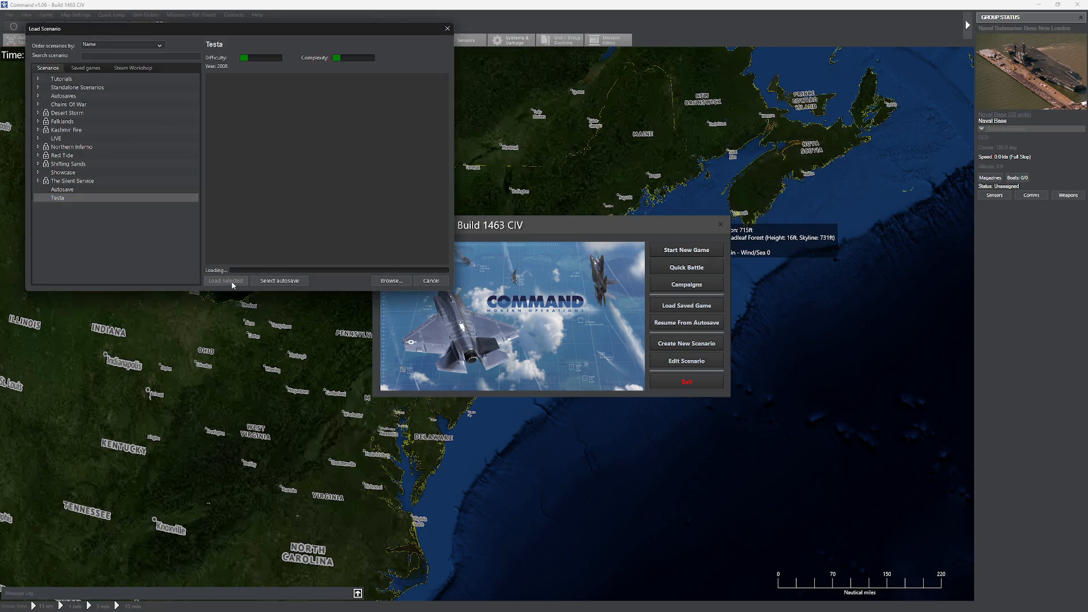
left_click(224, 280)
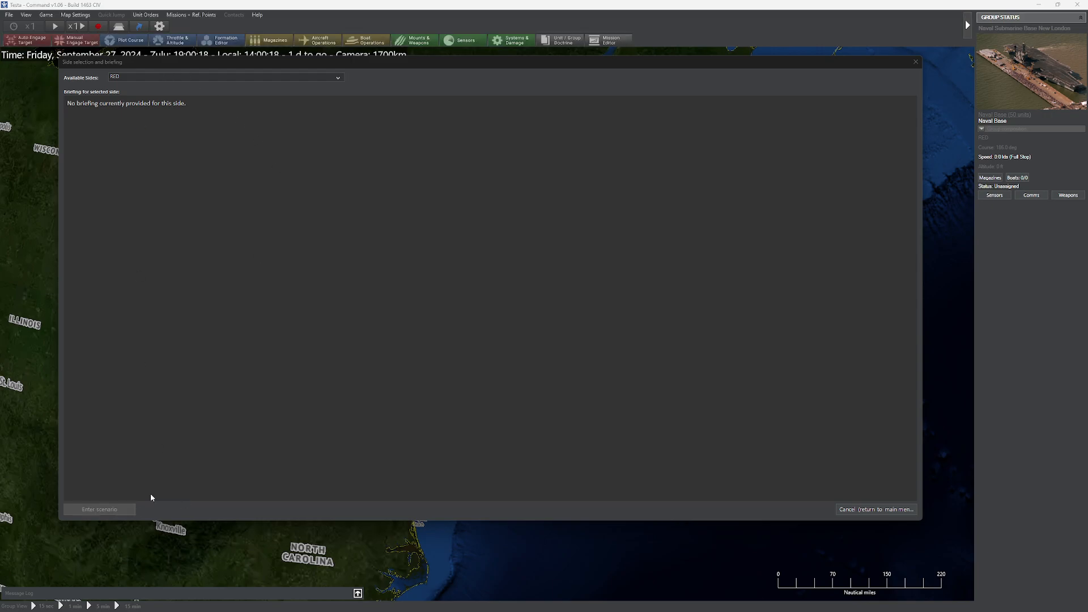
- Enter Testa as the RED side and begin it from the realism options window
left_click(99, 509)
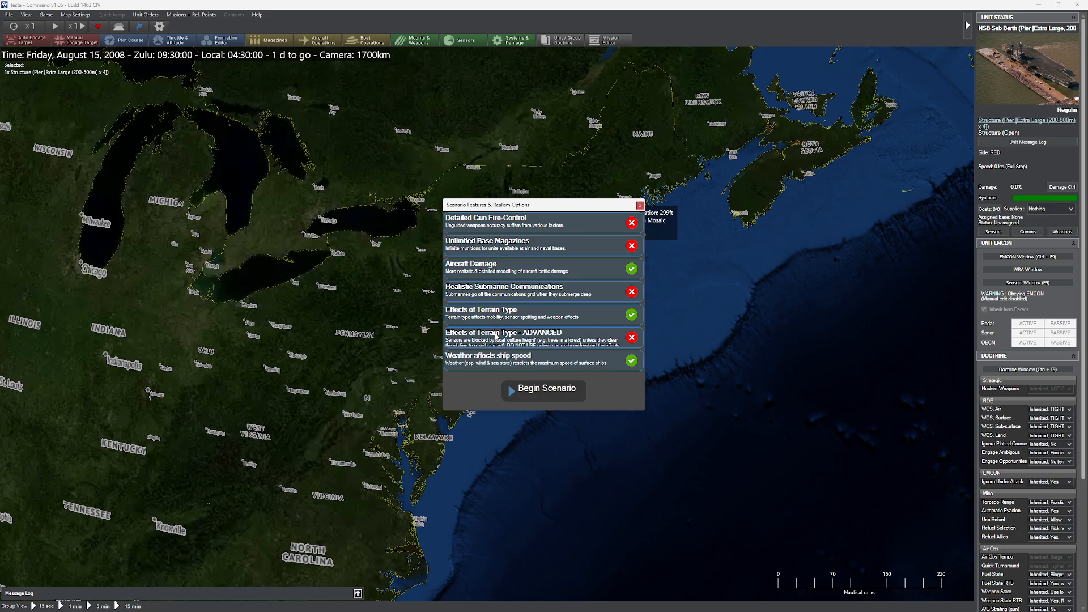
mouse_move(500, 336)
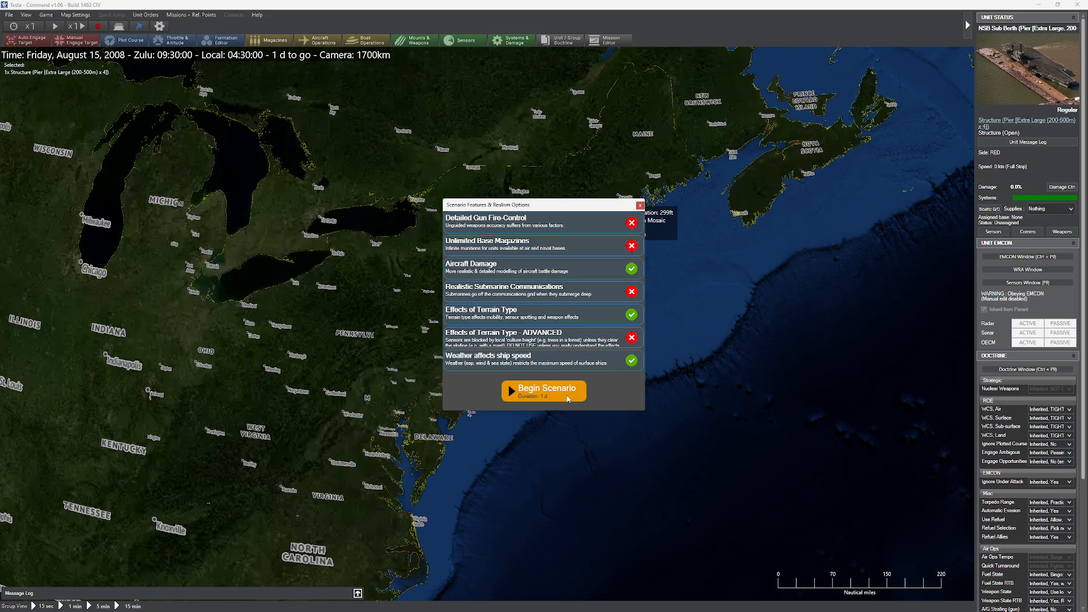
left_click(544, 390)
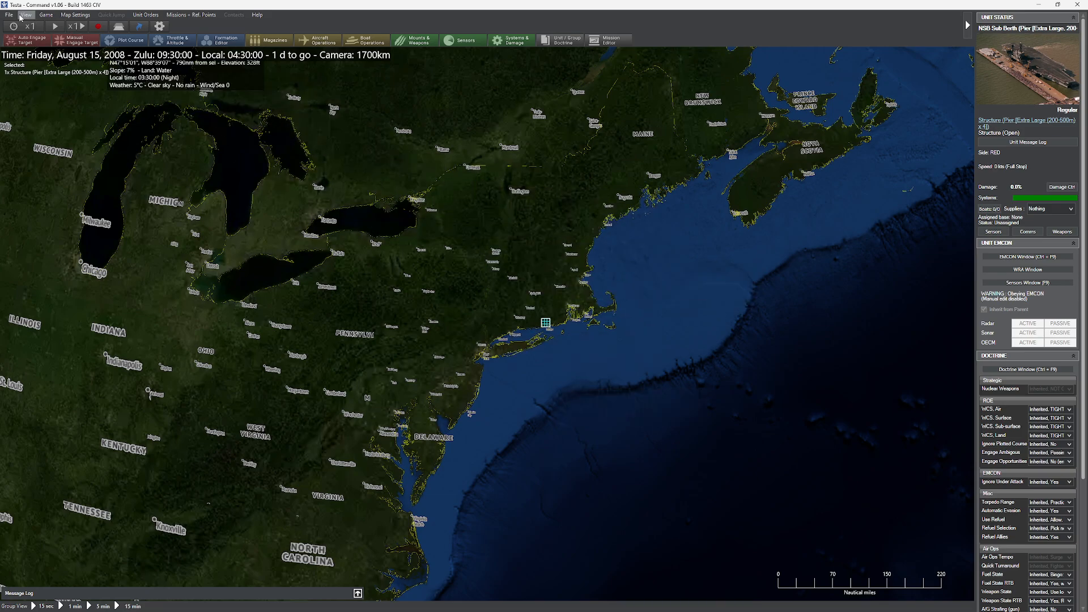
- Return to the start menu, open Testa via Edit Scenario and enter it as RED
left_click(9, 15)
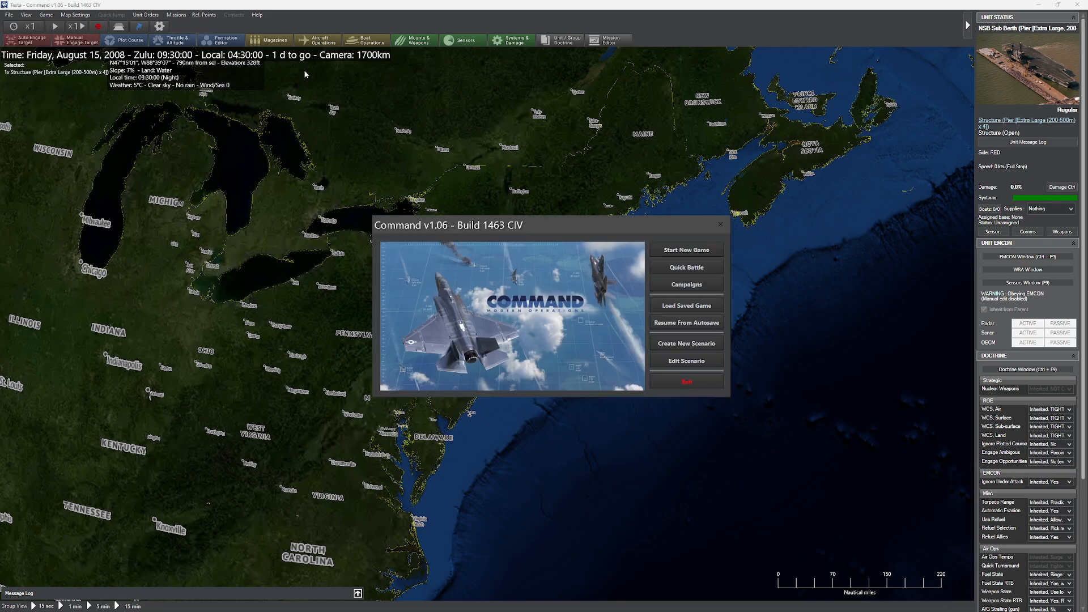
left_click(685, 305)
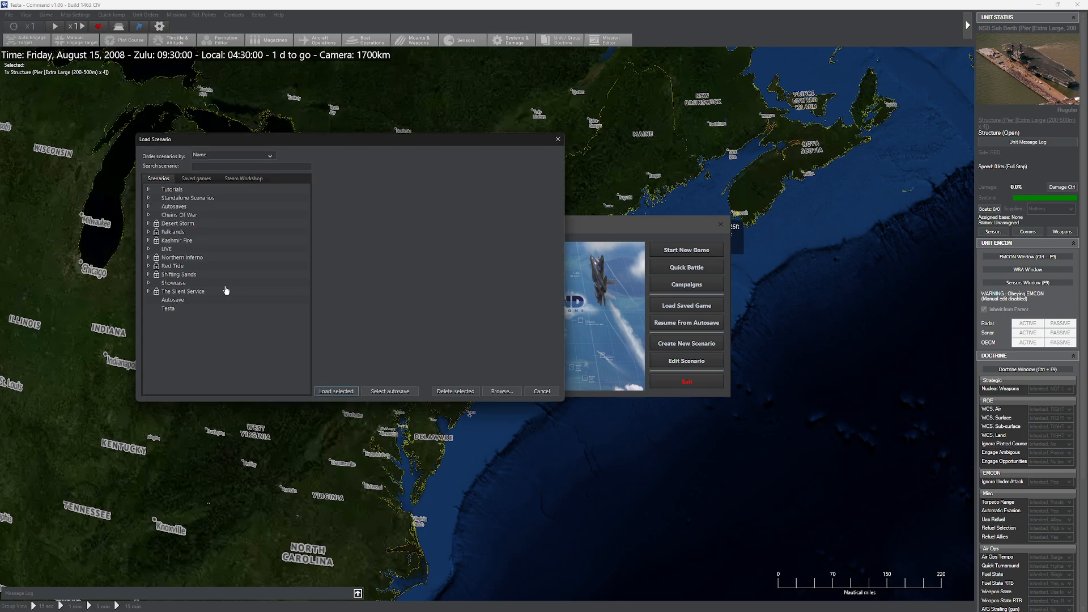
left_click(336, 391)
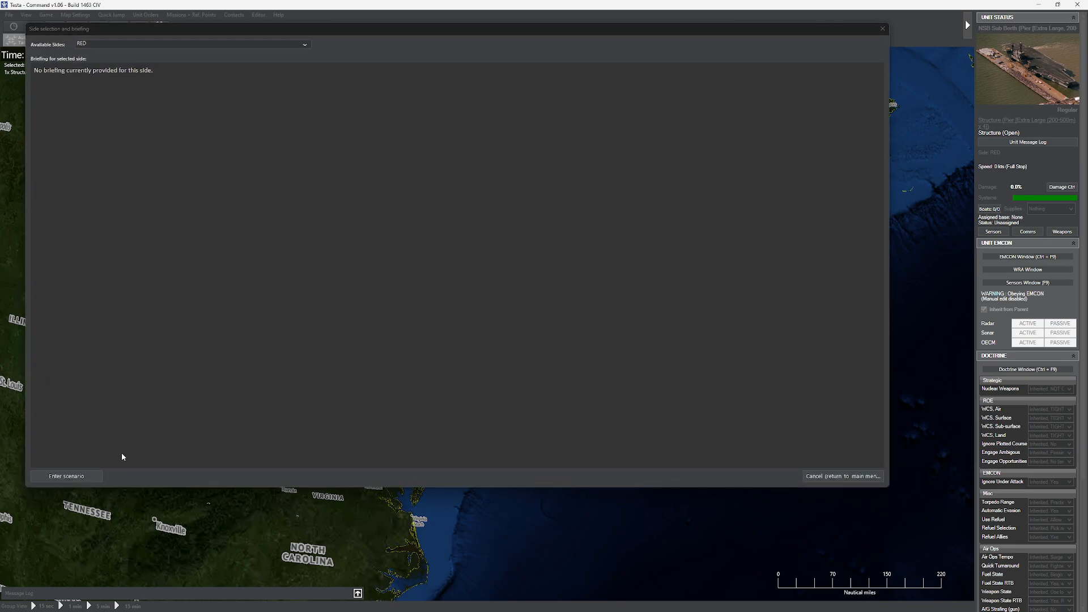
left_click(66, 476)
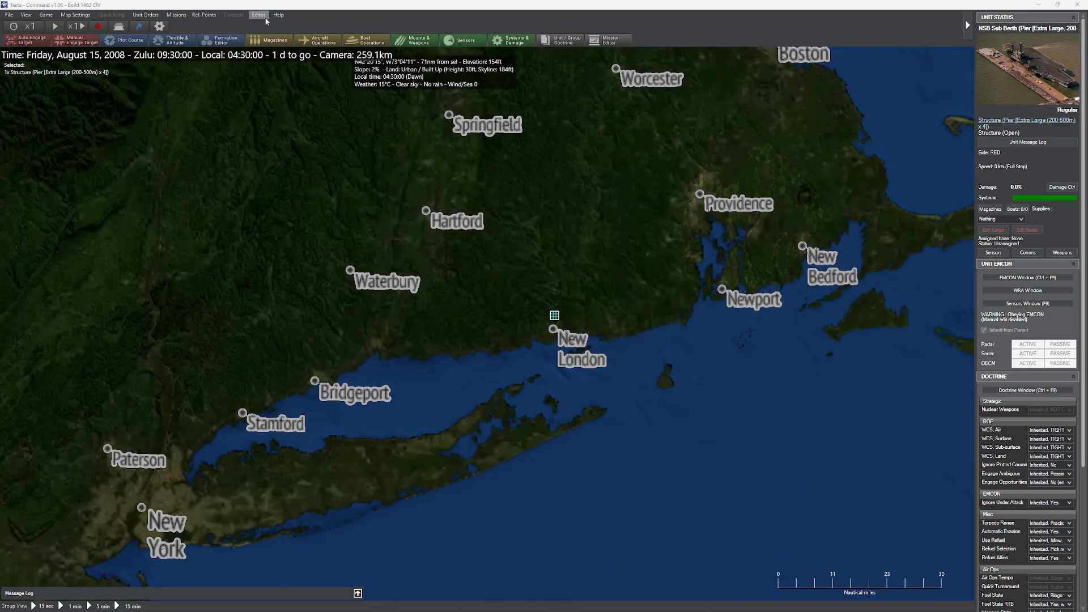
- In Editor's Scenario Features + Settings, enable Detailed gun fire-control and confirm
left_click(258, 14)
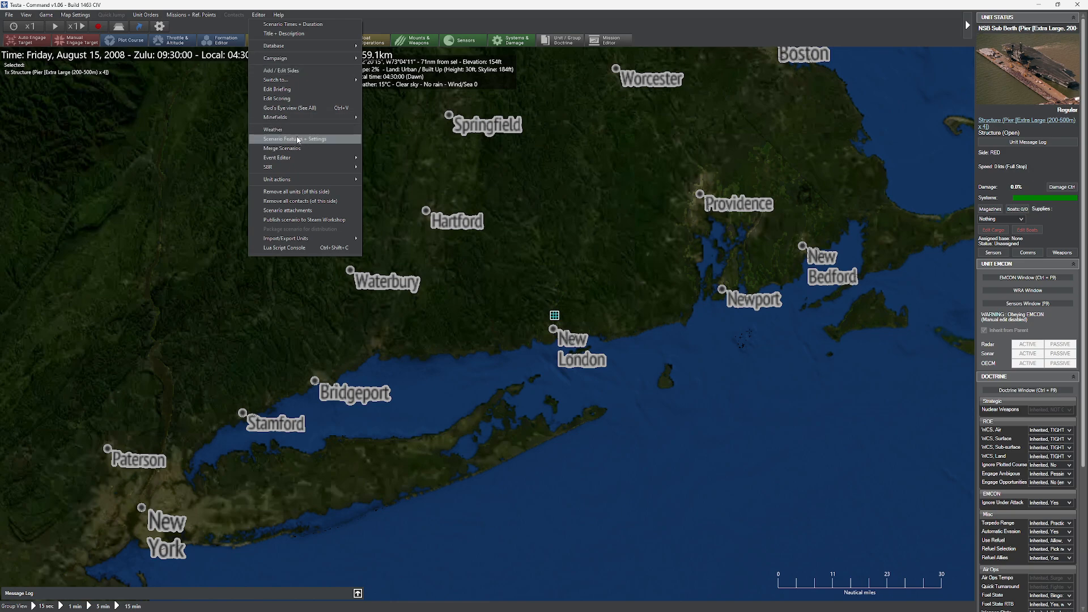
left_click(294, 138)
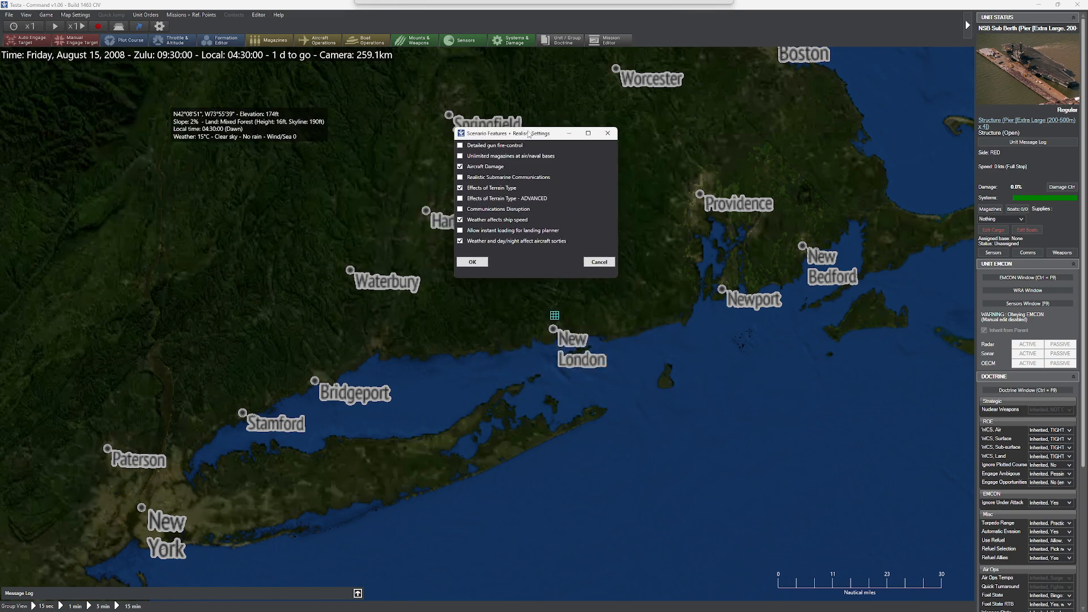
left_click(460, 145)
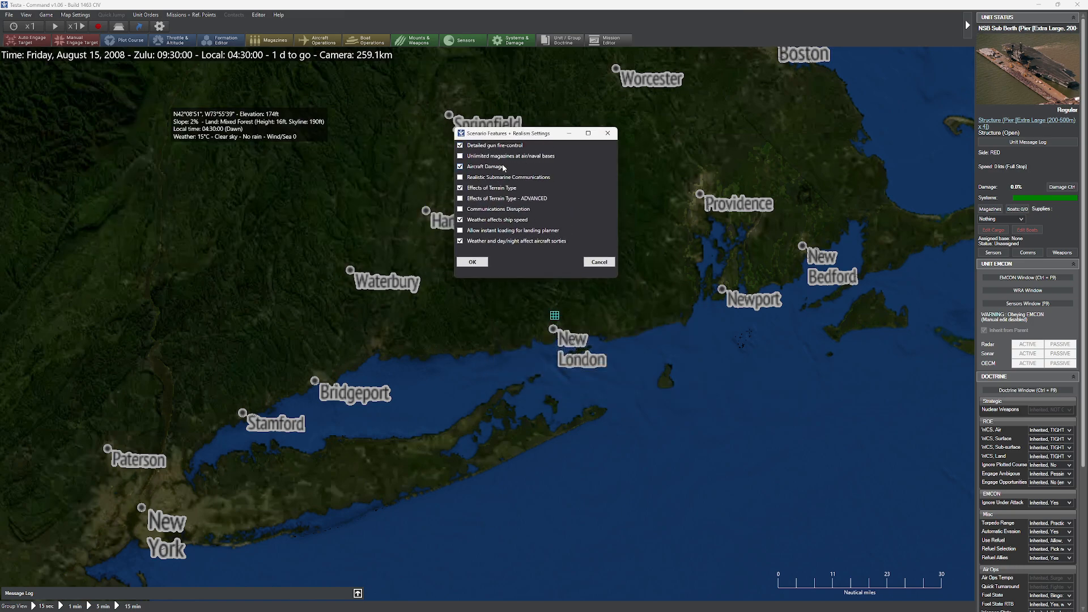
left_click(461, 209)
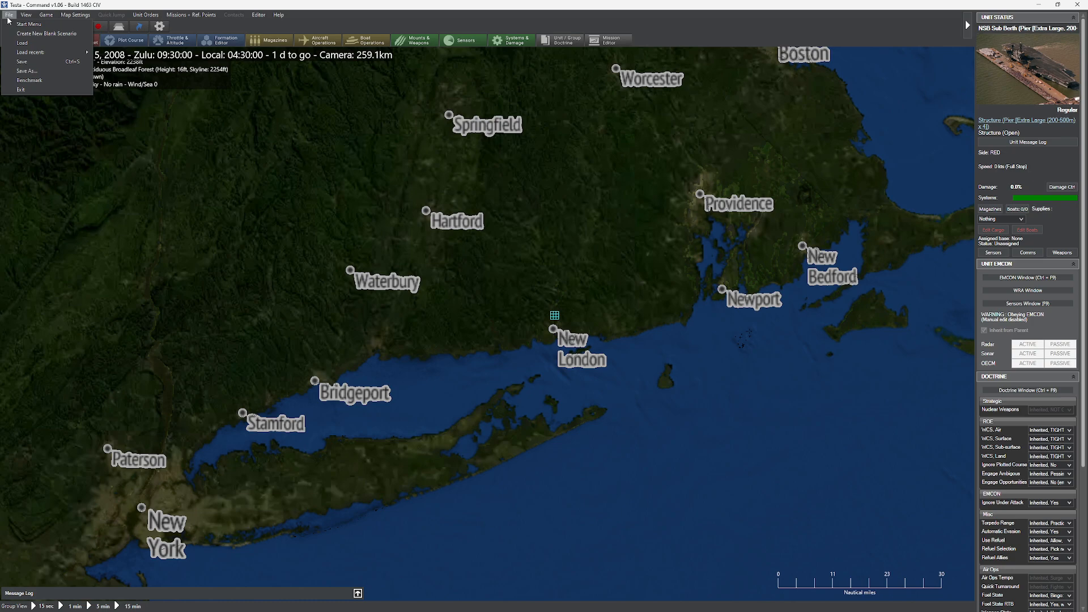
- Return to the start menu and reload Testa to see Detailed Gun Fire-Control ticked in its realism summary
left_click(28, 24)
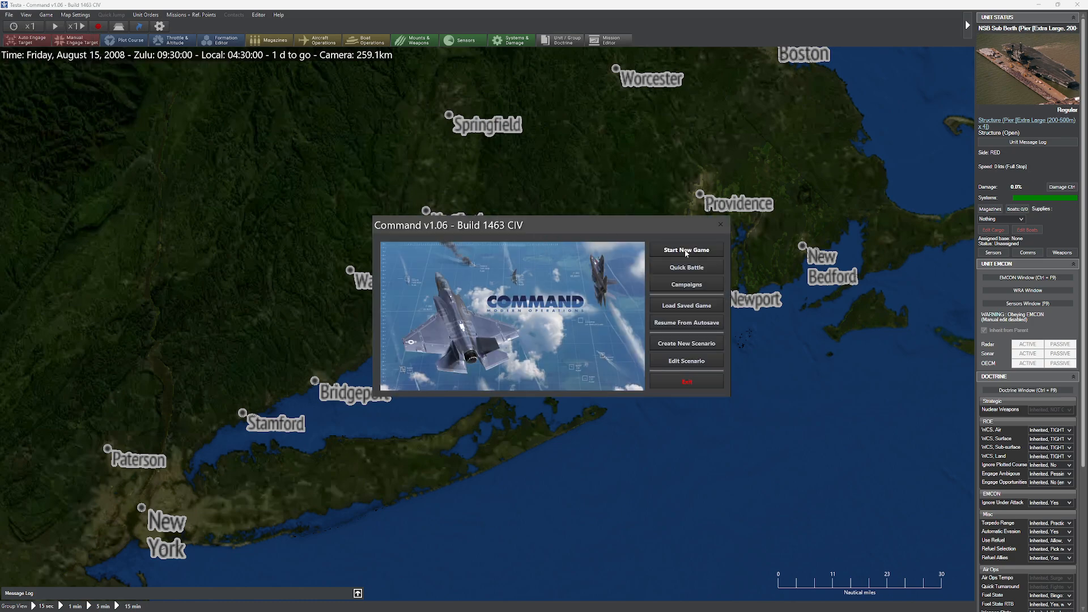
left_click(686, 305)
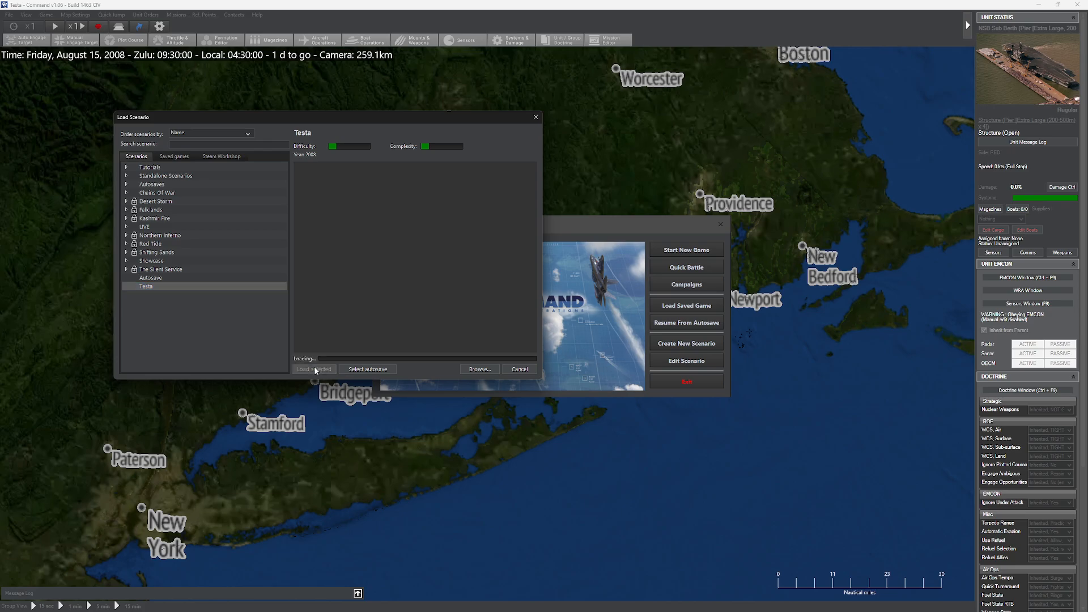
left_click(314, 368)
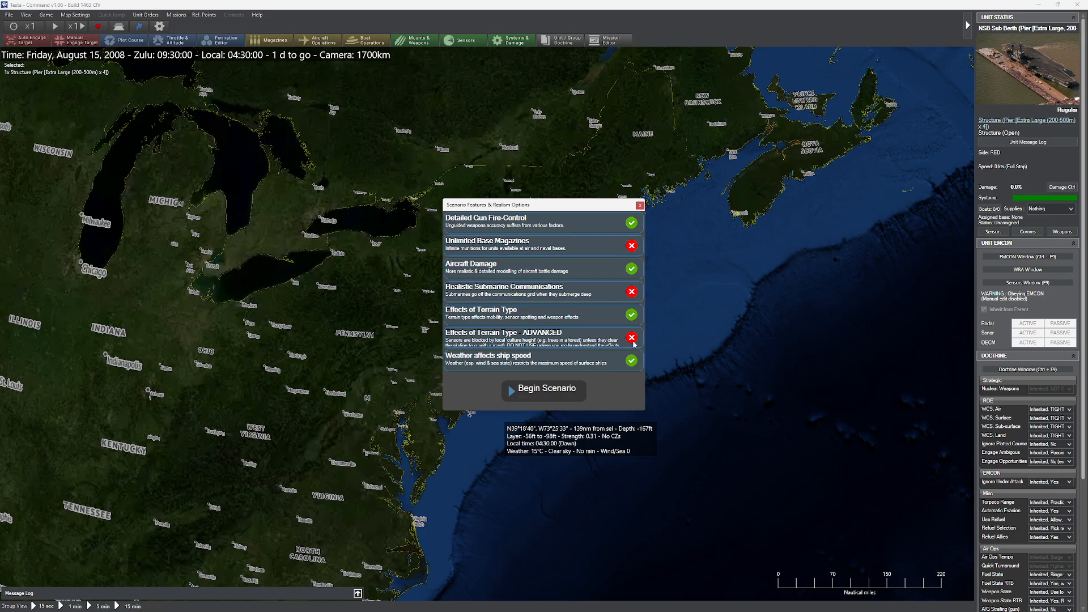
mouse_move(658, 349)
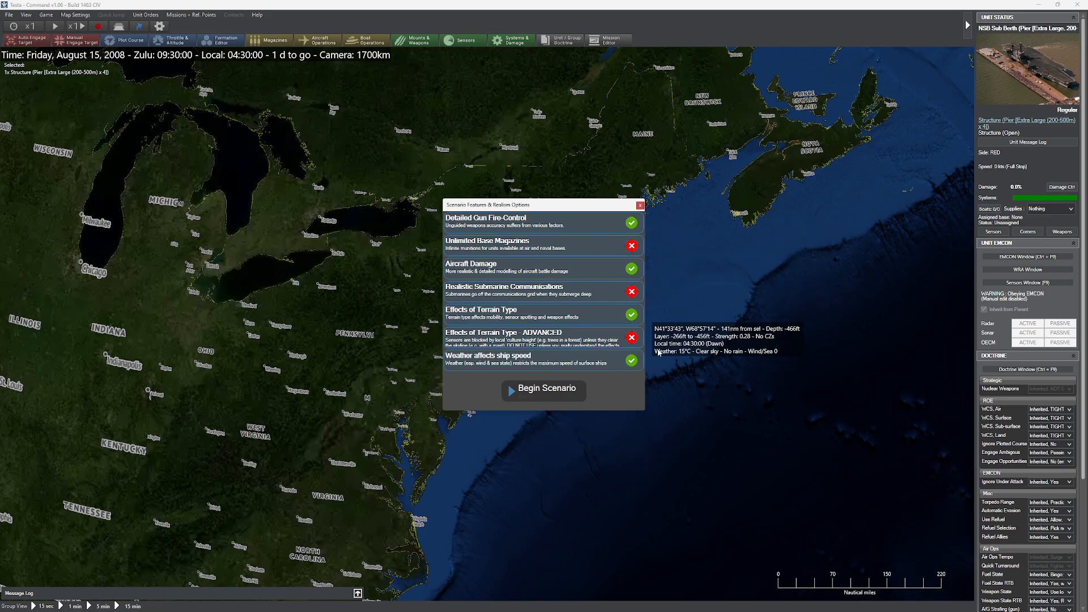